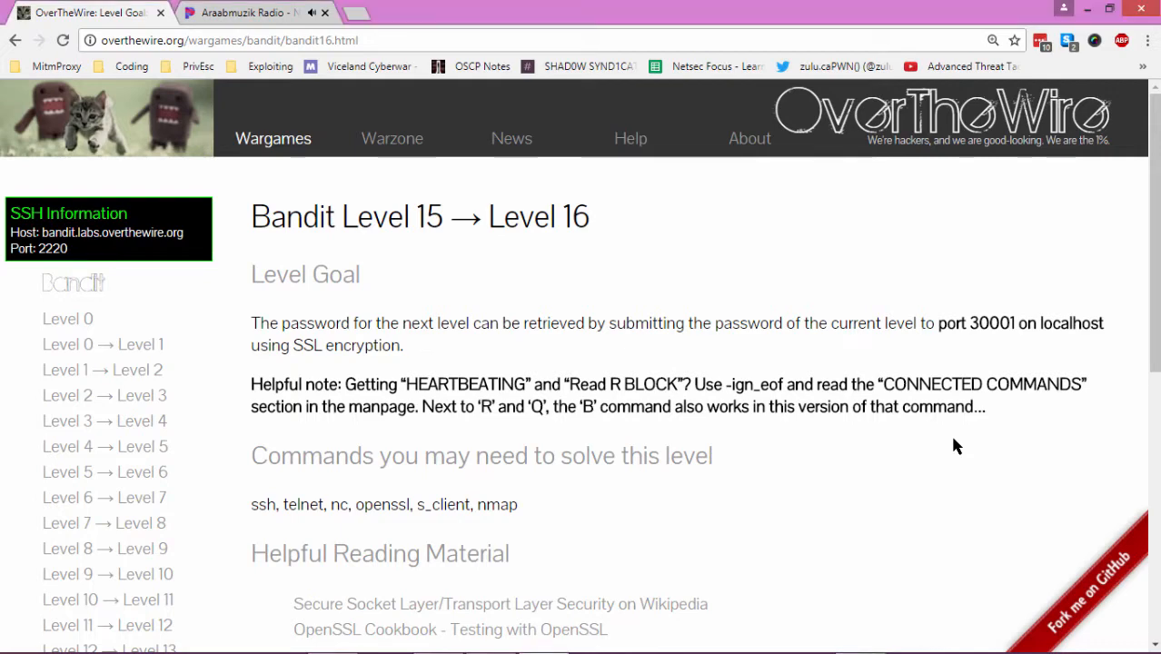
mouse_move(542, 262)
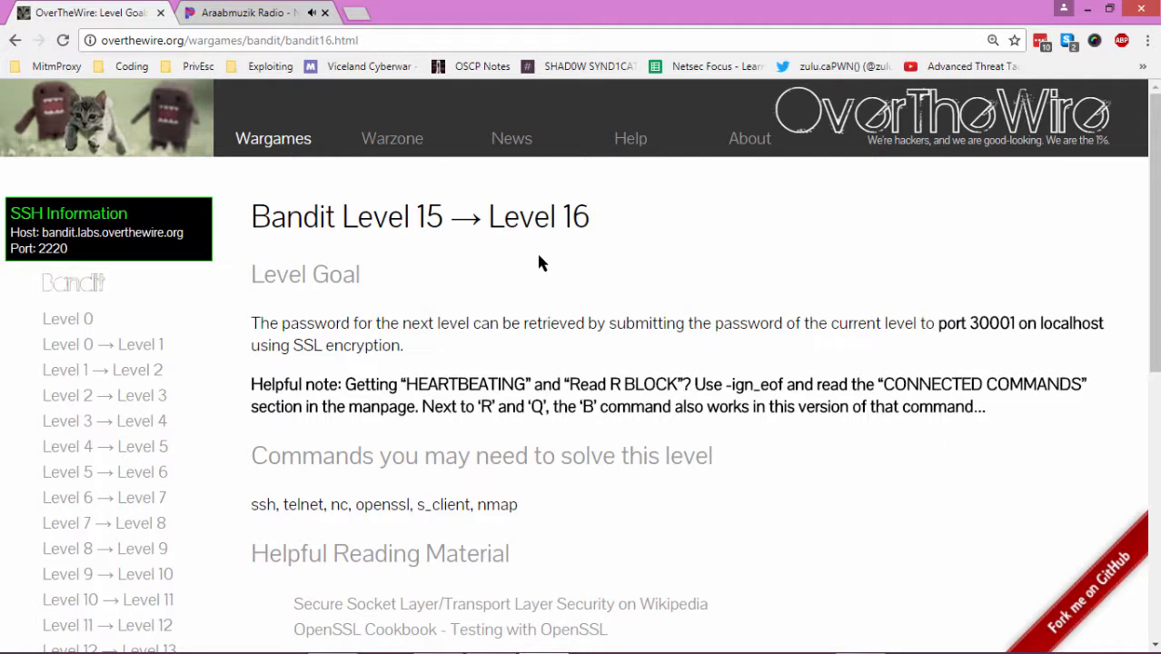
mouse_move(300, 318)
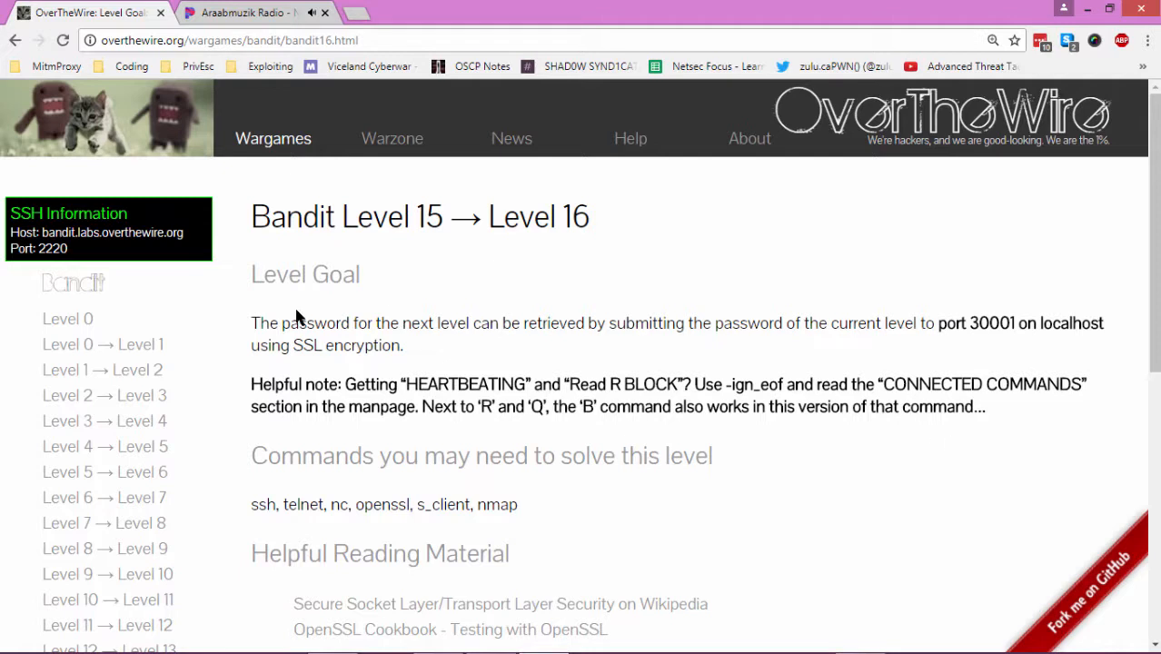
mouse_move(286, 338)
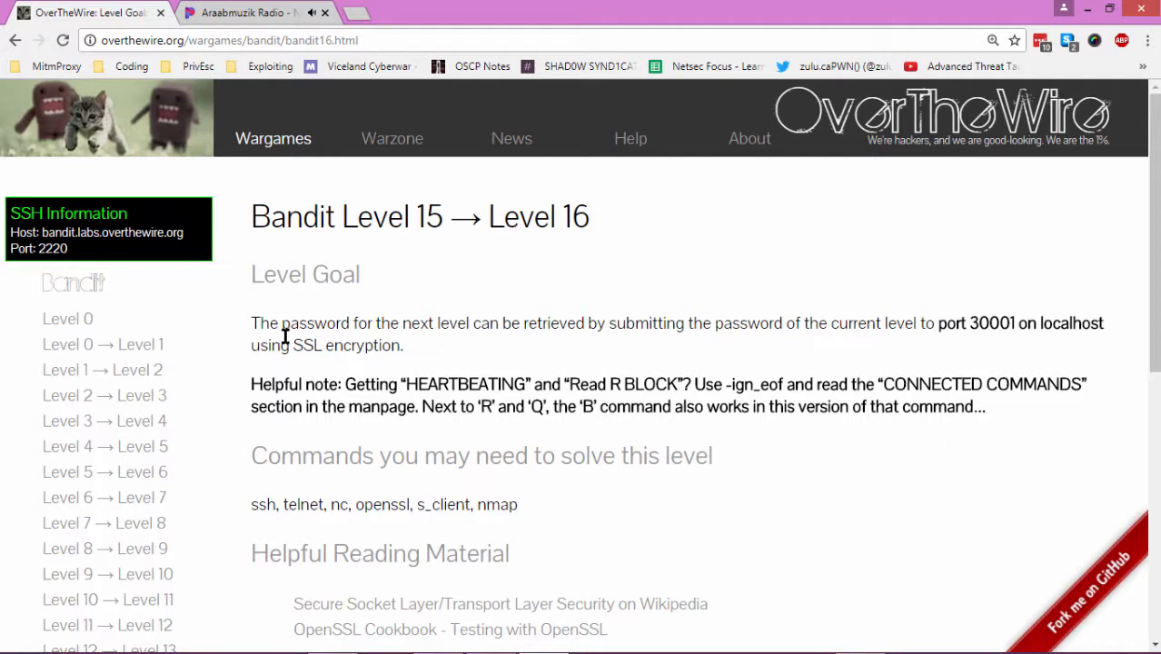
mouse_move(681, 343)
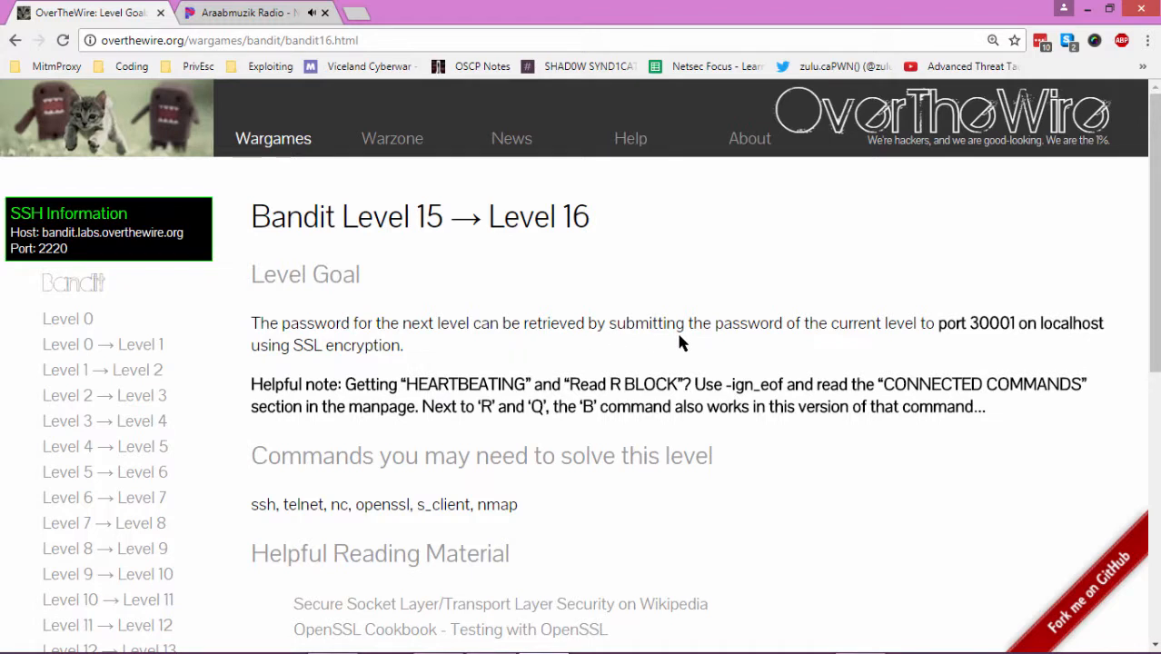
mouse_move(821, 343)
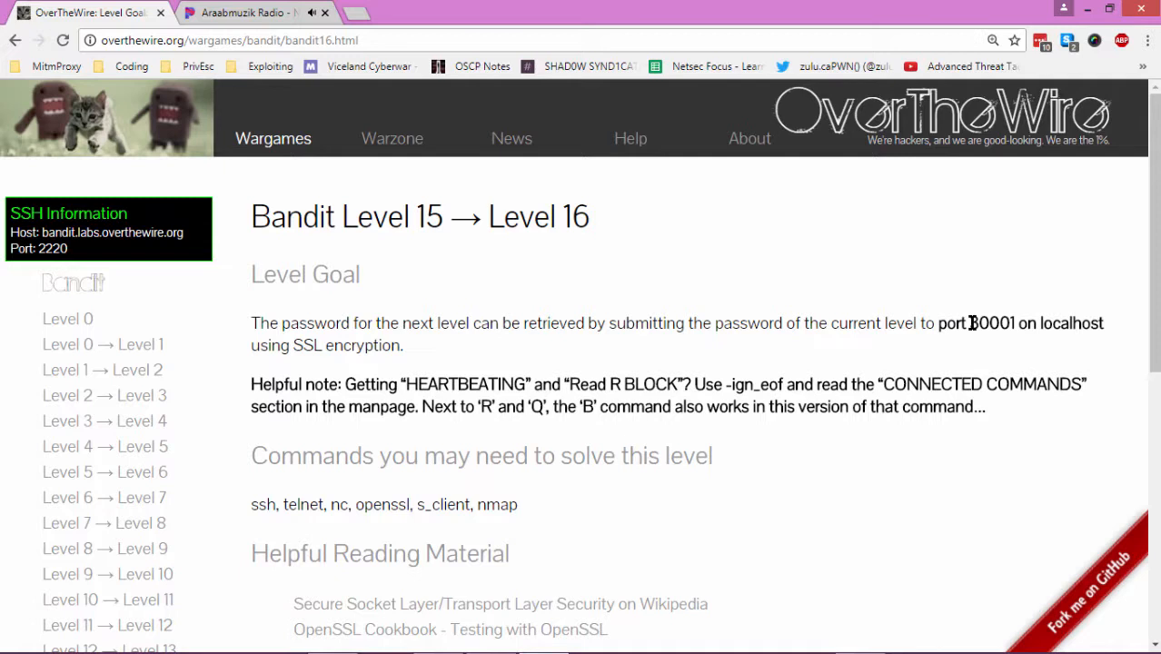
mouse_move(421, 352)
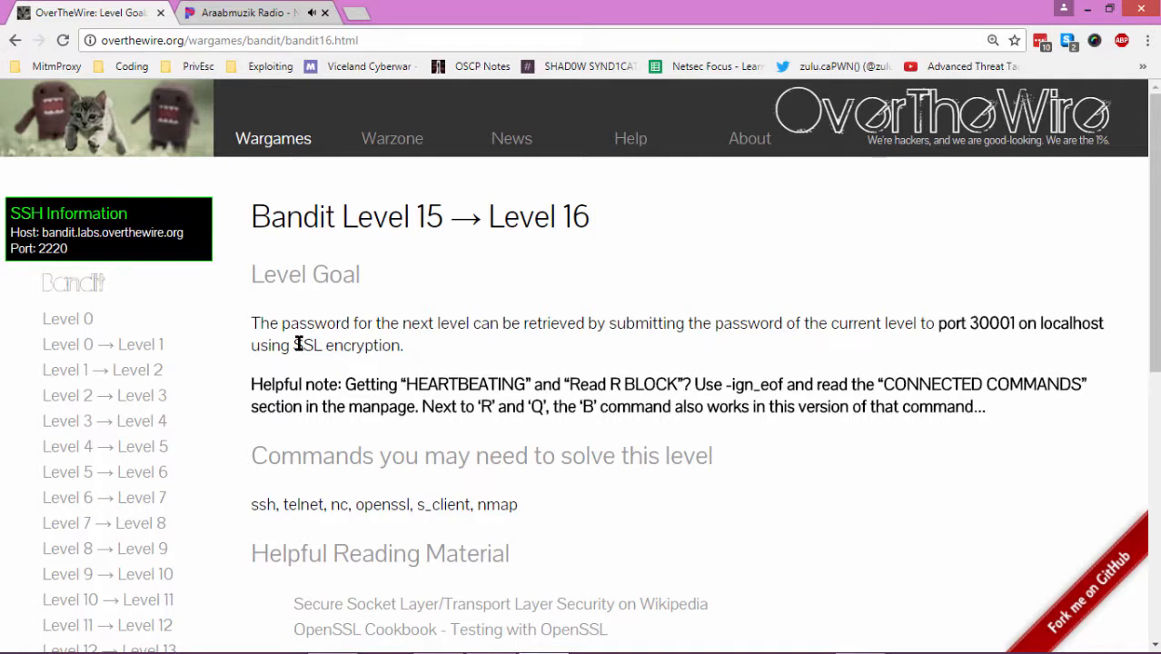
mouse_move(518, 391)
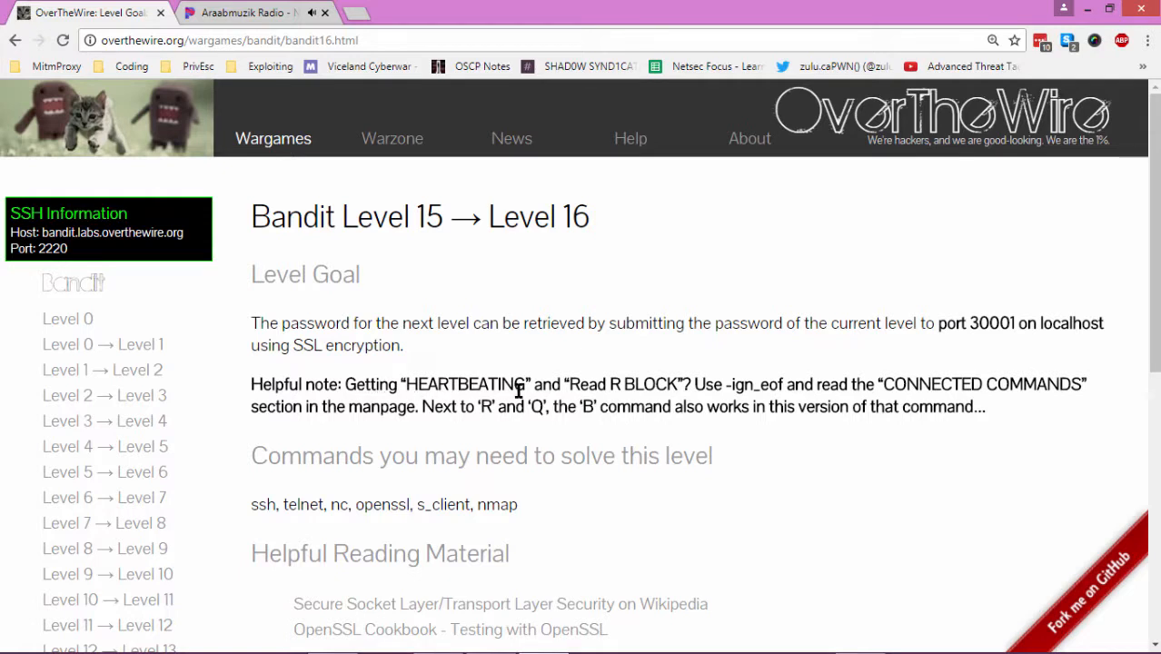
mouse_move(741, 396)
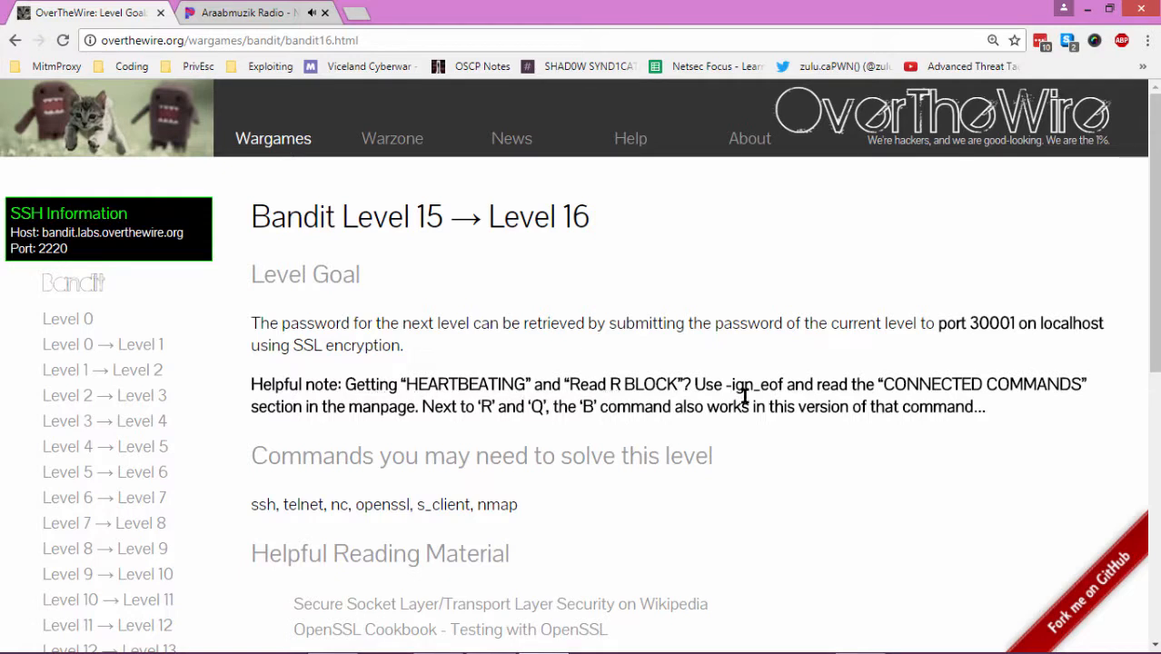
mouse_move(505, 462)
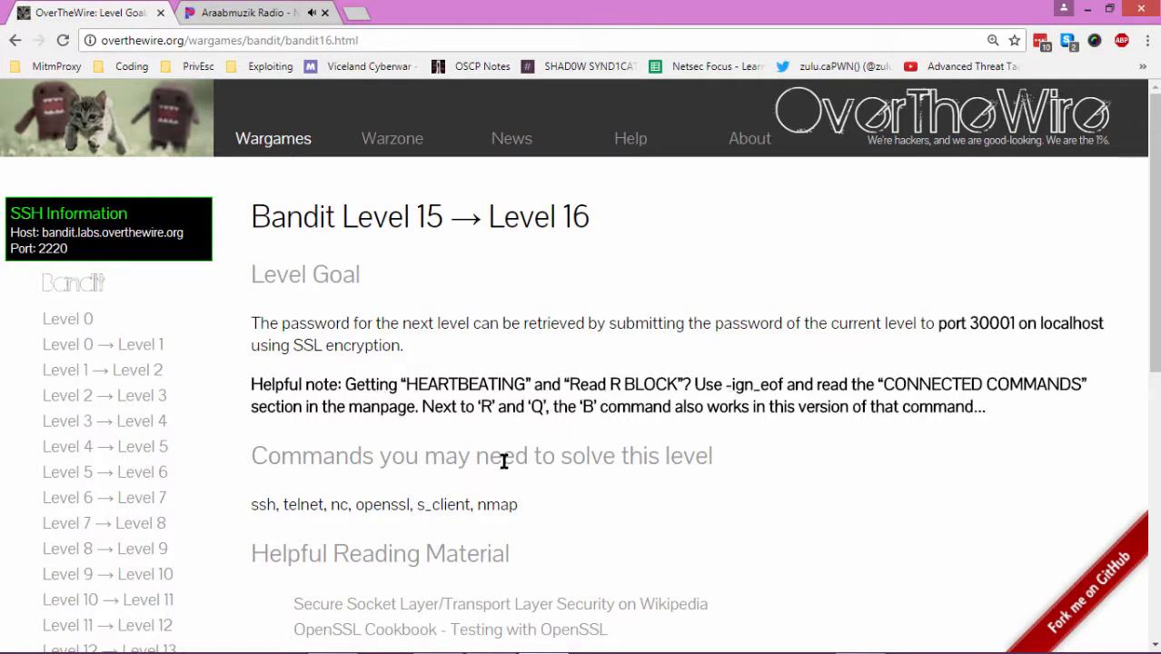
mouse_move(712, 373)
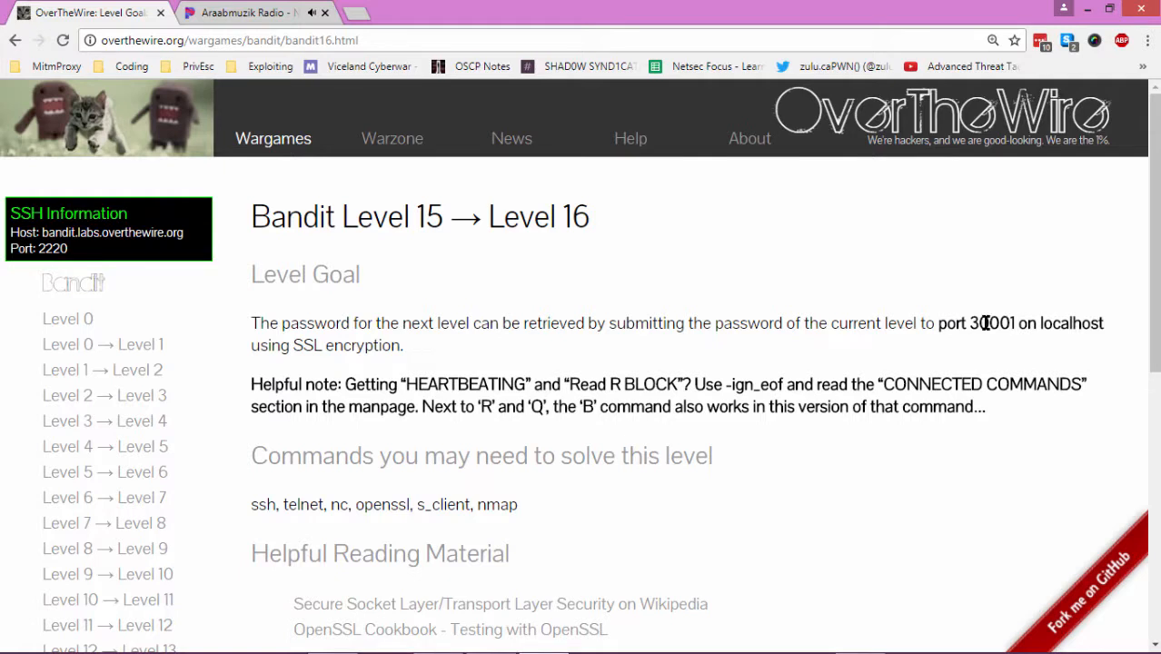
mouse_move(385, 327)
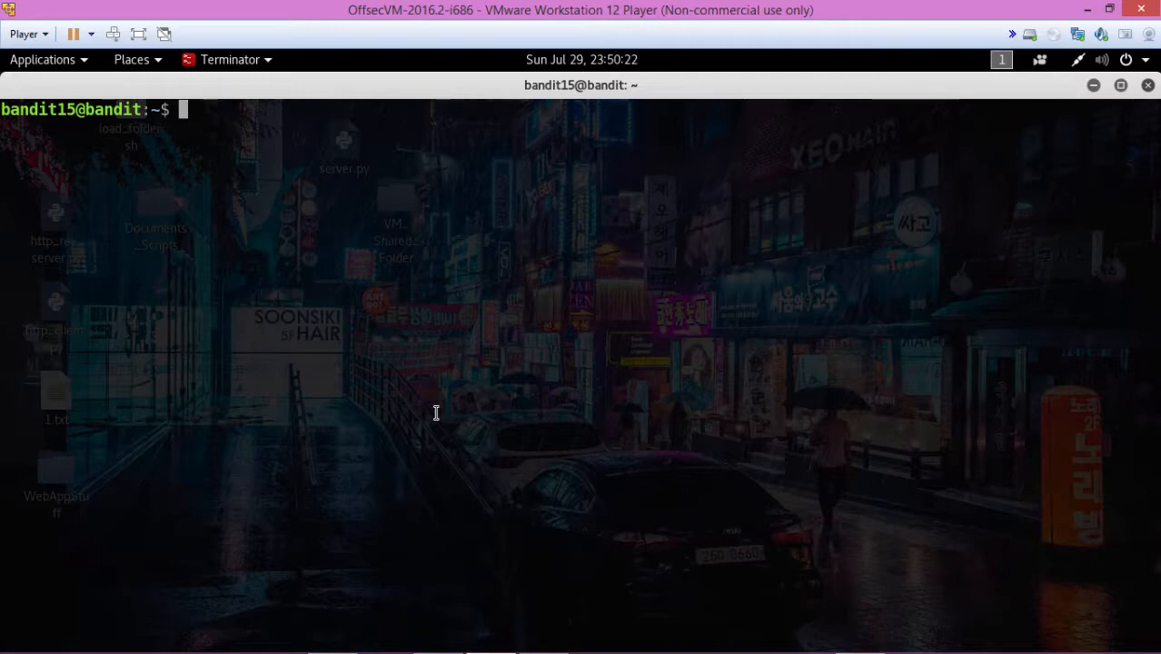
Step: View ncat's help to find the --ssl option, then begin a new ncat -- command
type("n")
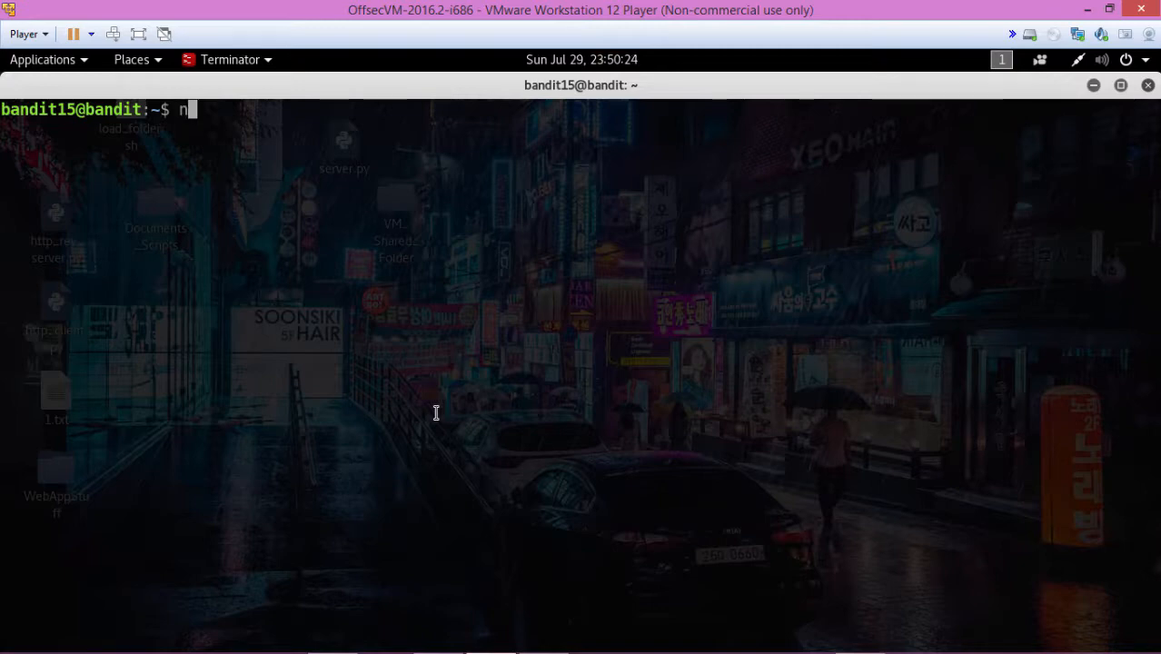
type("cat")
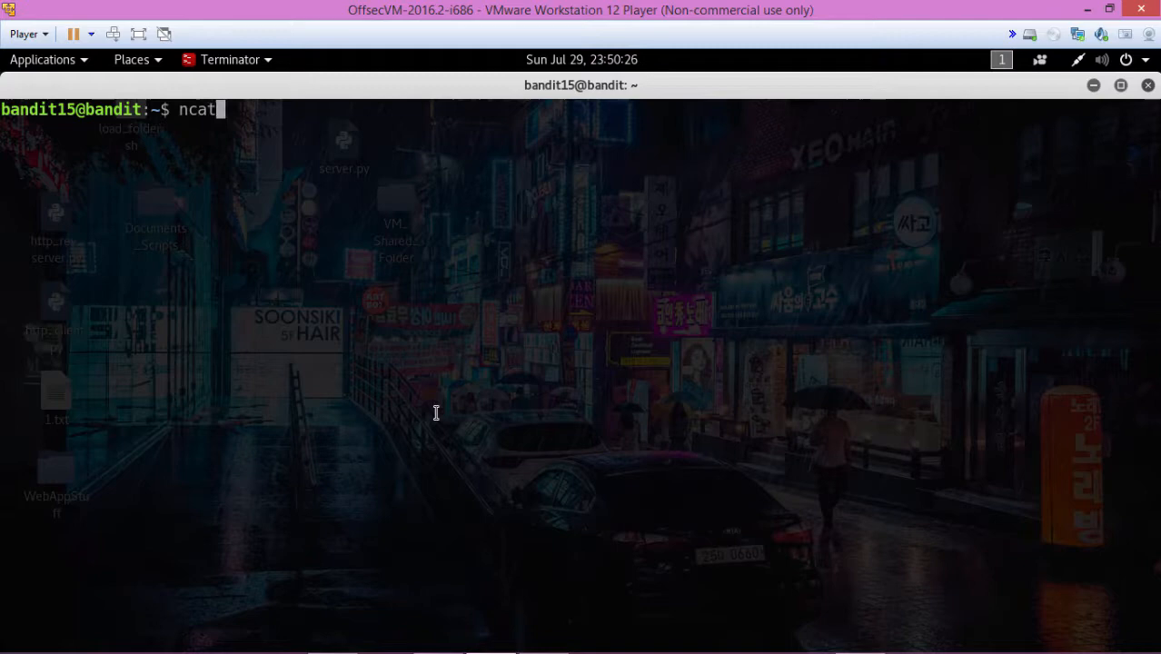
type("--")
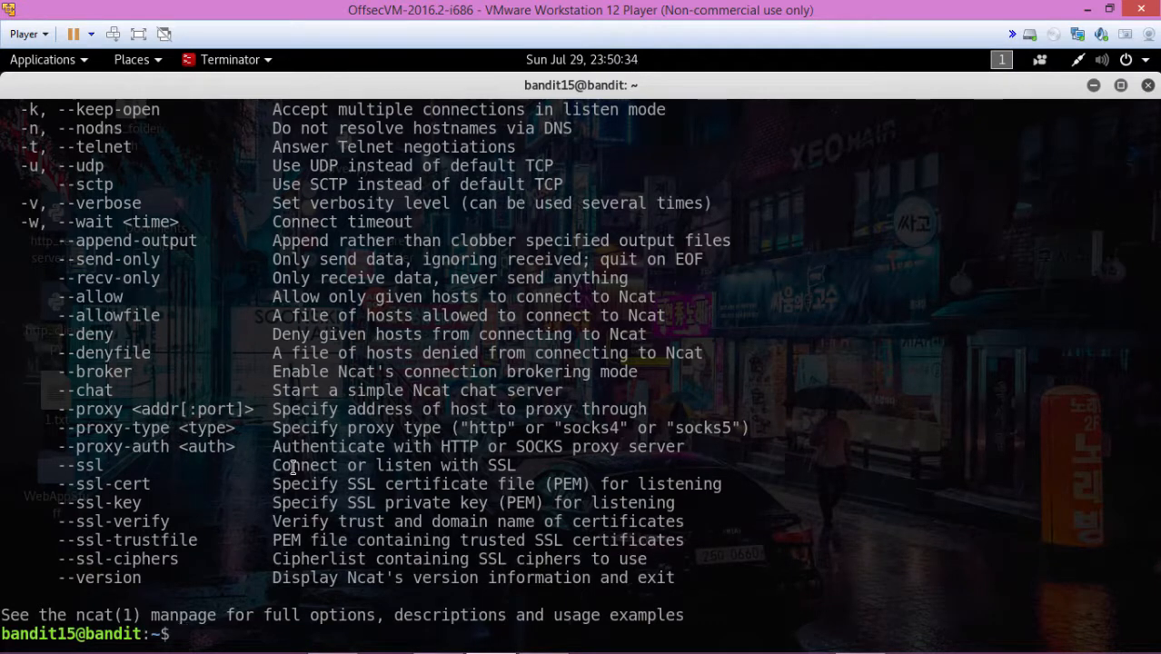
double_click(304, 465)
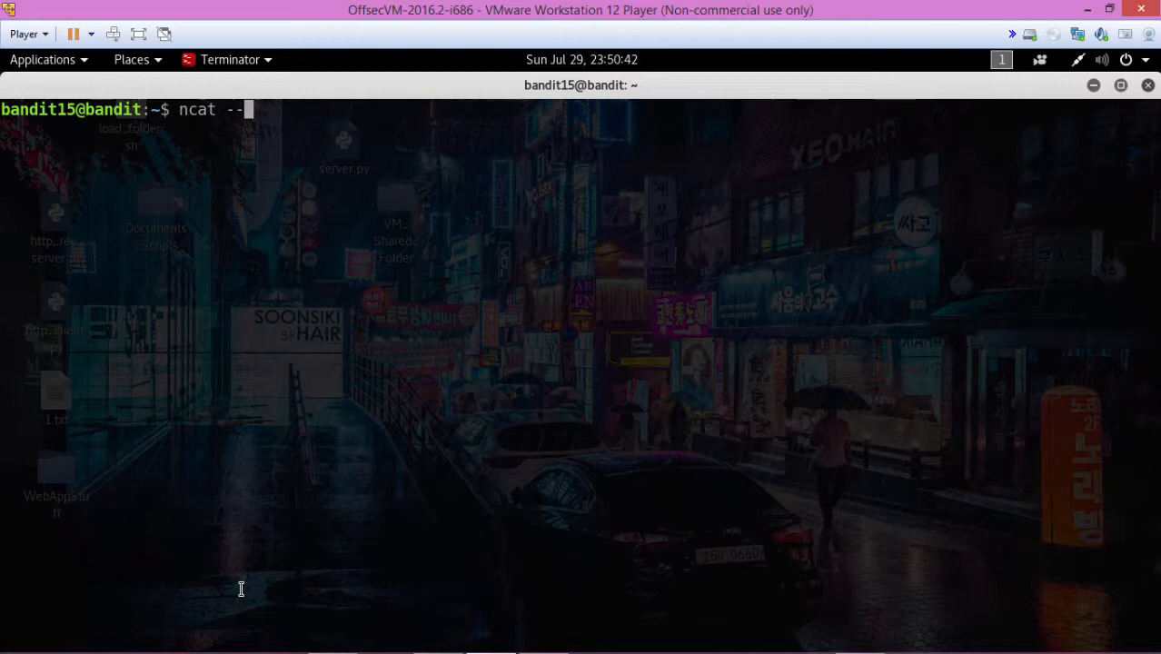
Step: Attempt ncat --ssl localhost 30001, which ends in Connection refused
type("ssl loc")
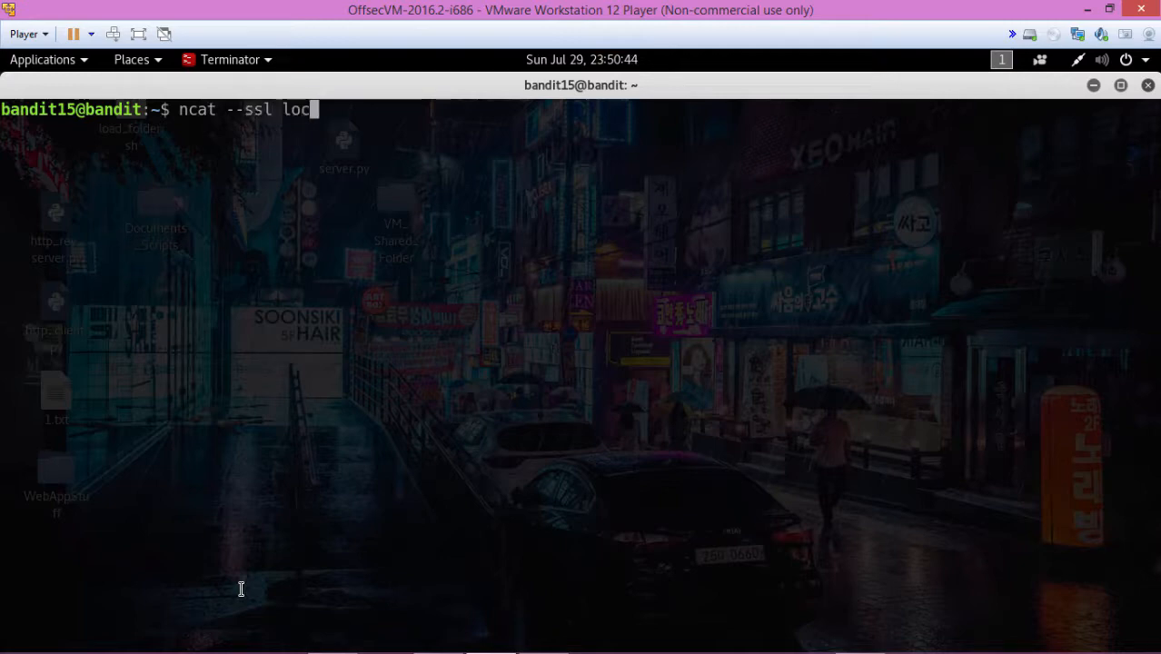
type("alhost 30")
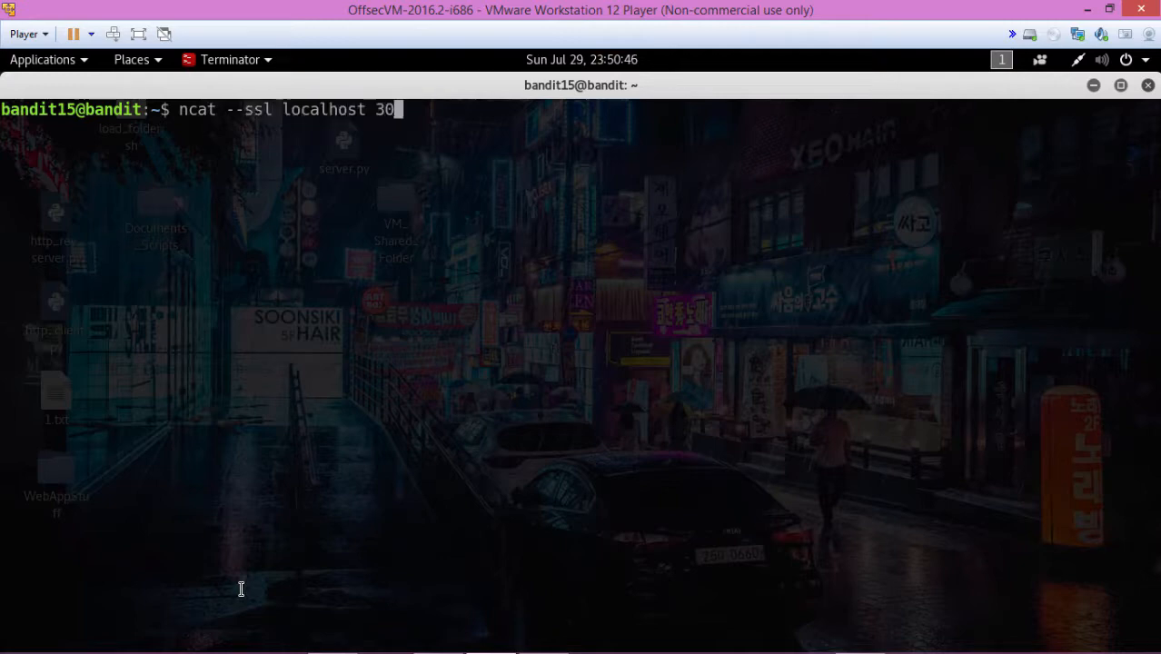
type("001")
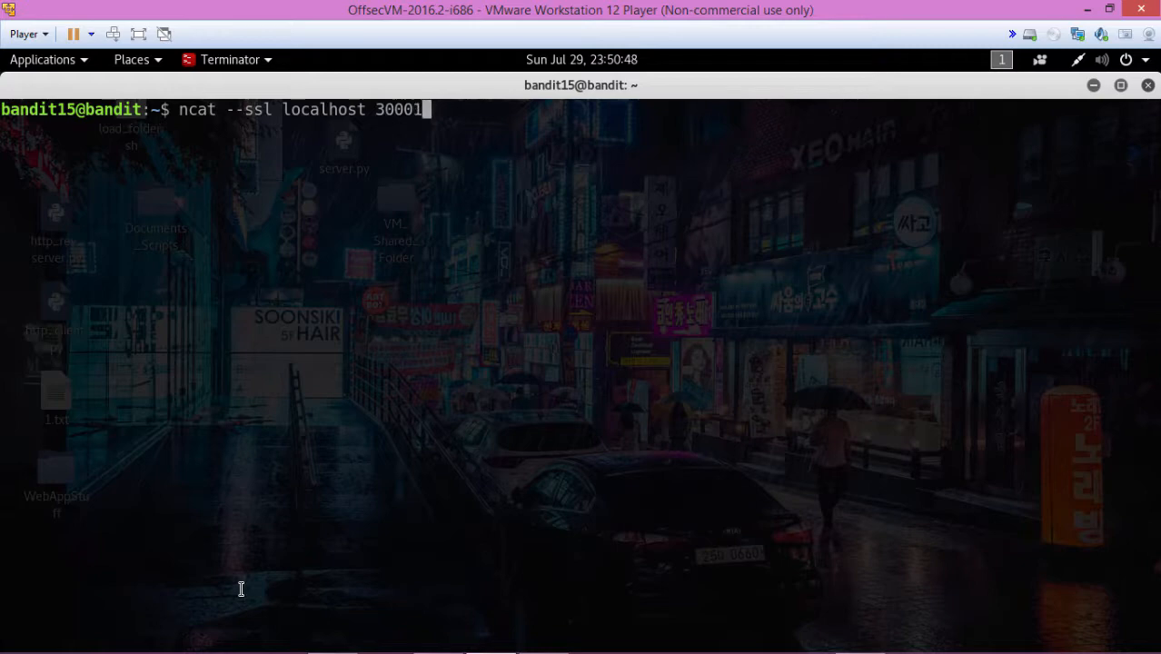
key("Return")
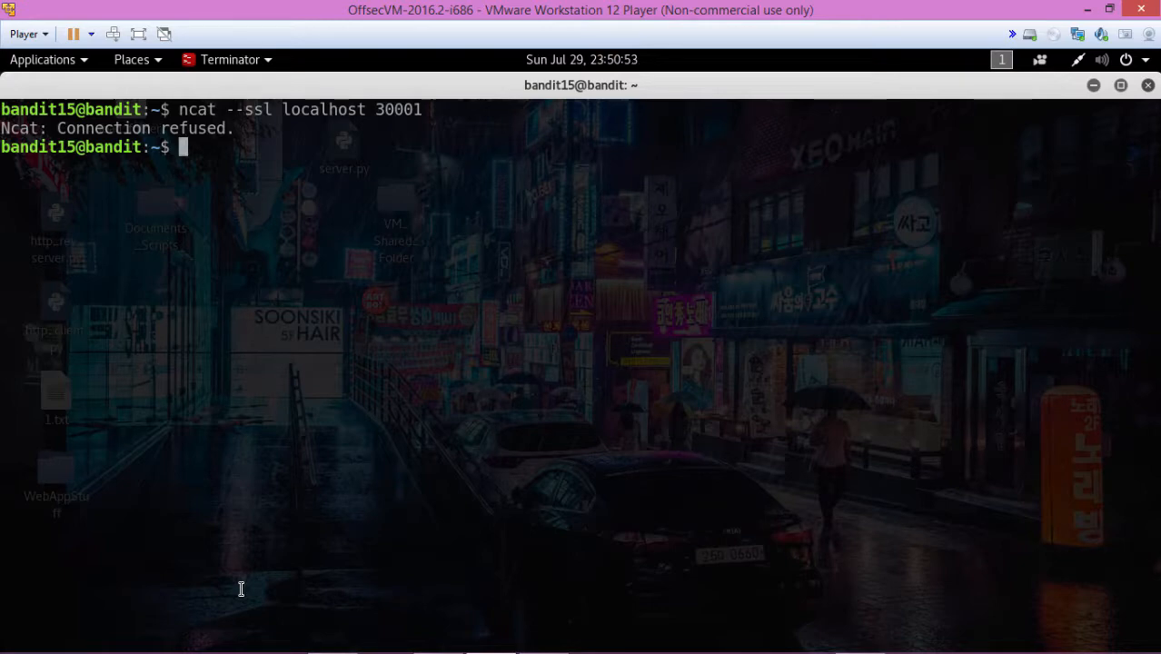
Step: Retry as ncat localhost 30001 --ssl, again refused
type("ncat --ssl localhost 30001")
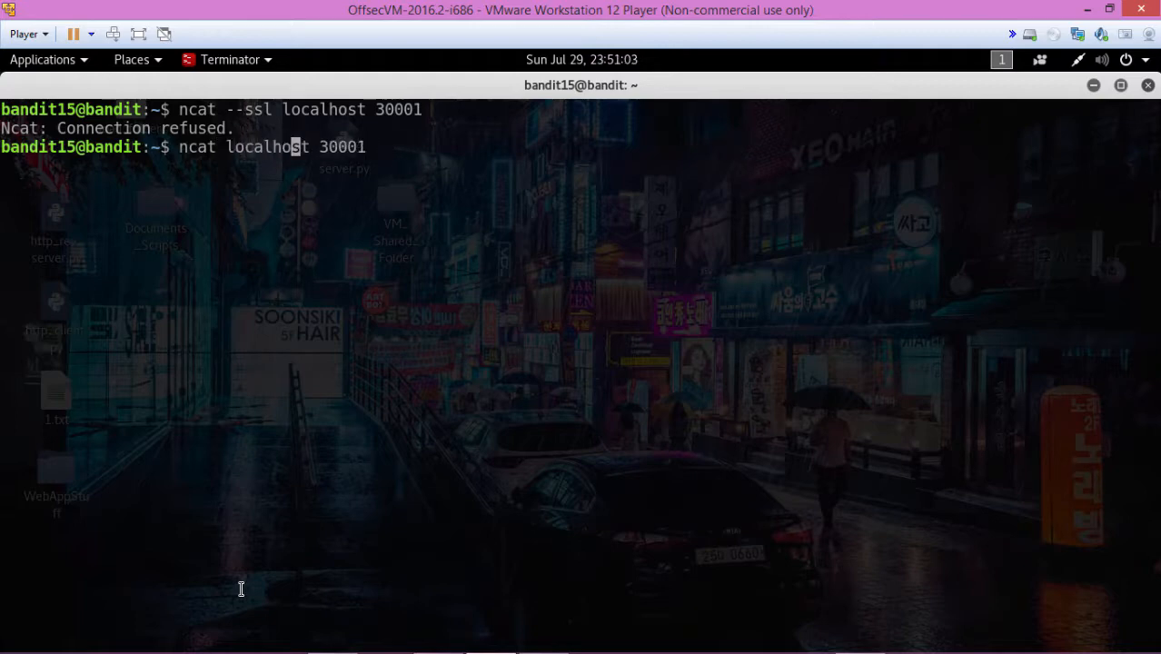
type("-")
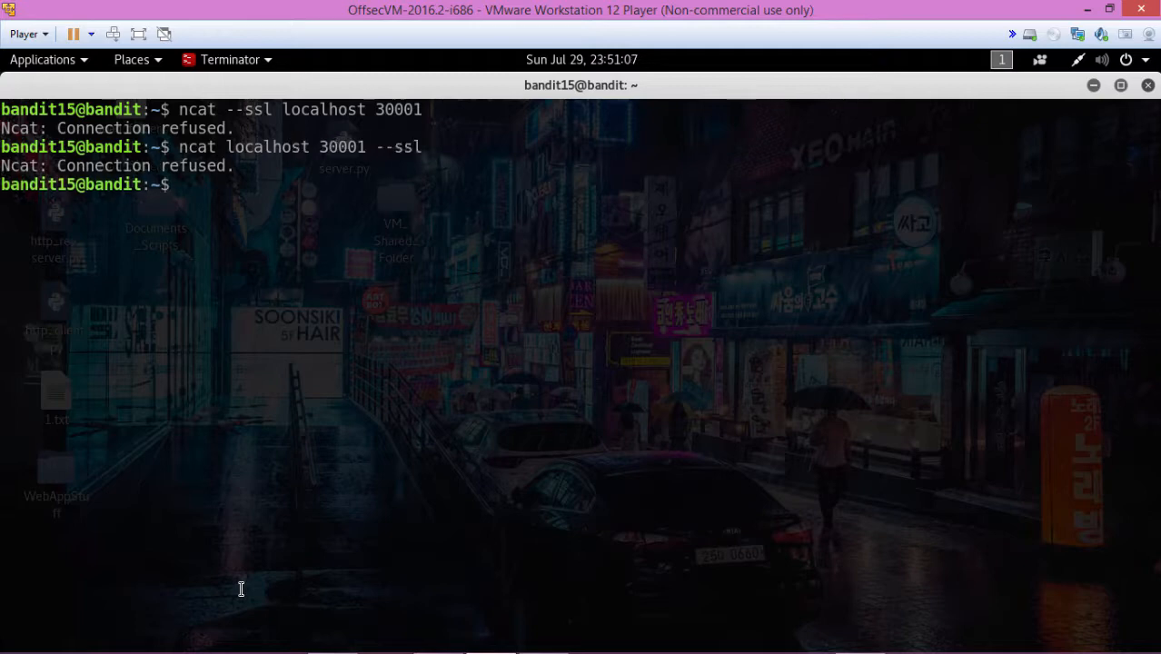
type("ncat localhost 30001 --ssl")
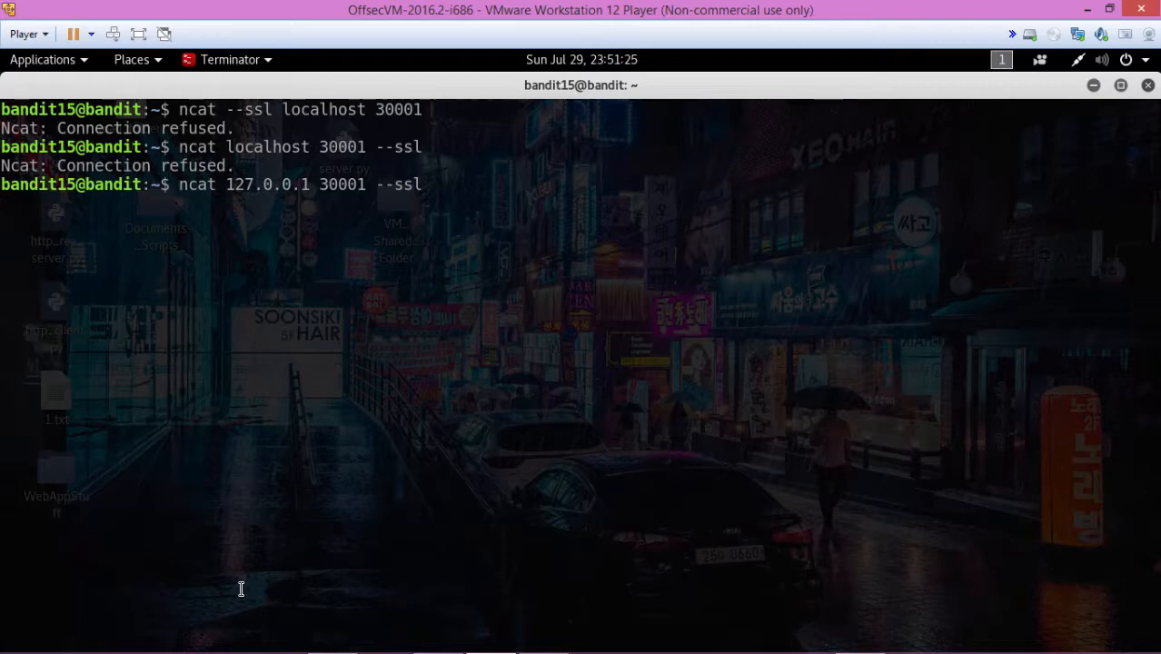
Step: Connect with ncat 127.0.0.1 30001 --ssl, submit the level password to get Correct!, then close the session
key("Return")
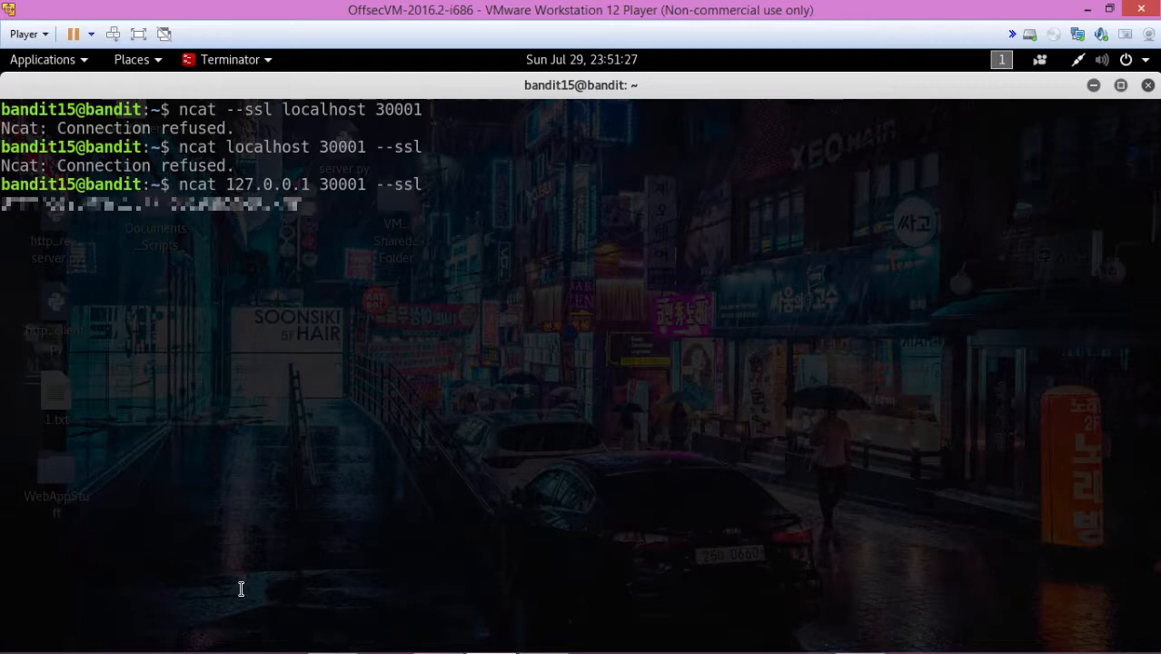
key("Return")
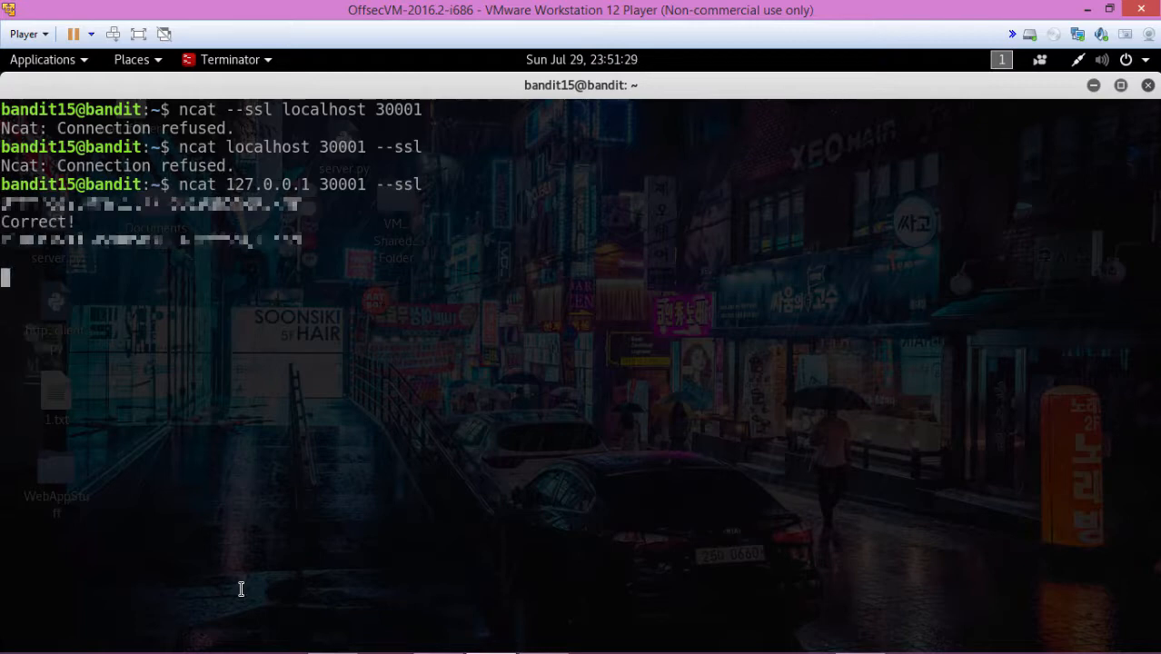
key("ctrl+c")
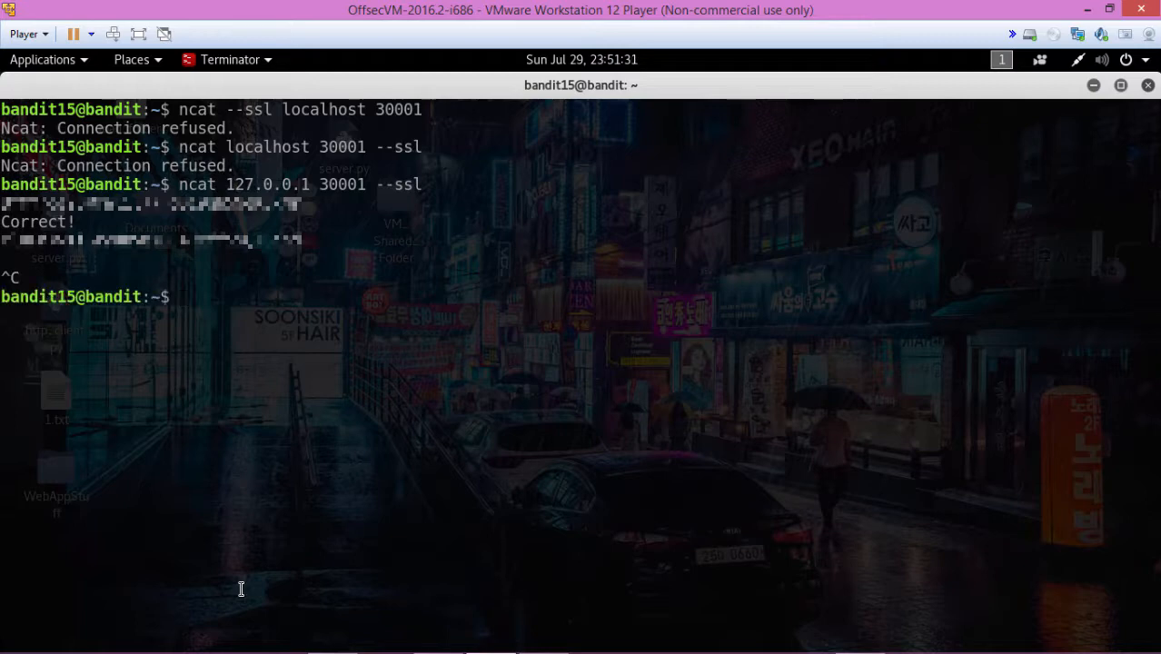